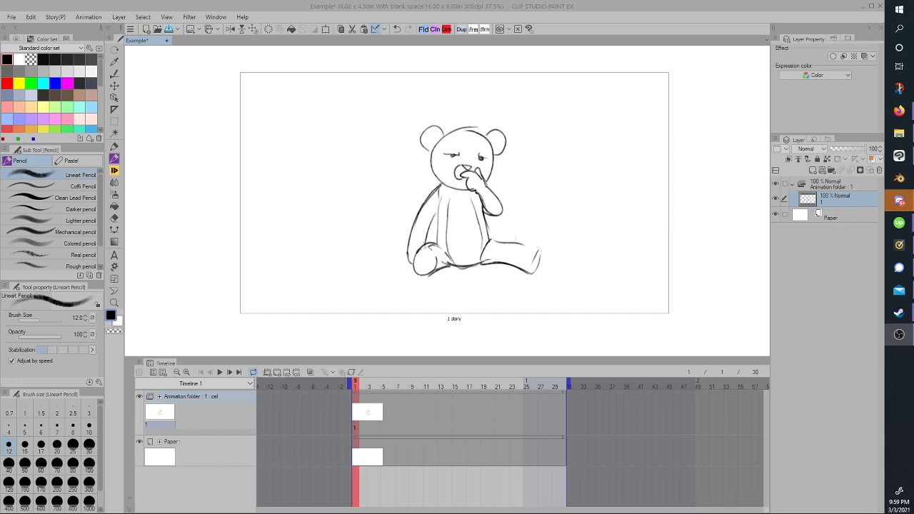
{"action": "mouse_move", "coordinate": [217, 16]}
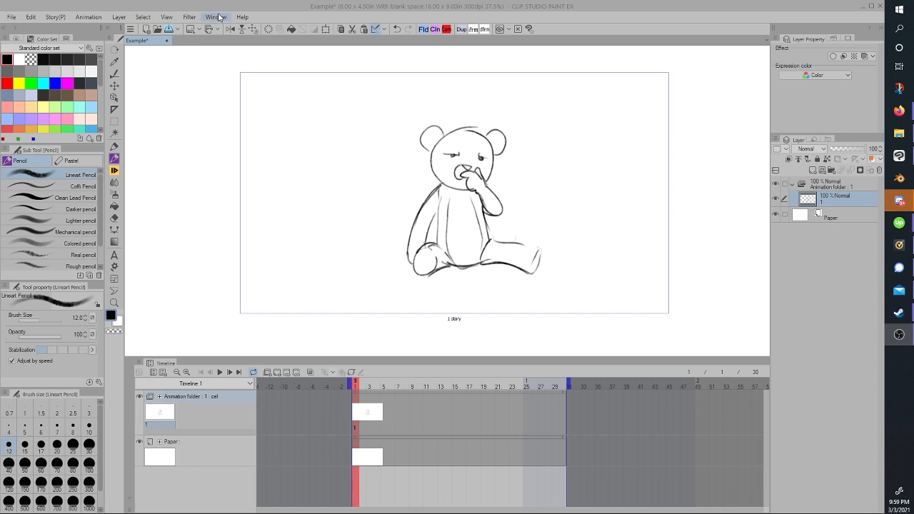
Step: Show the Auto Action palette from the Window menu
{"action": "left_click", "coordinate": [215, 16]}
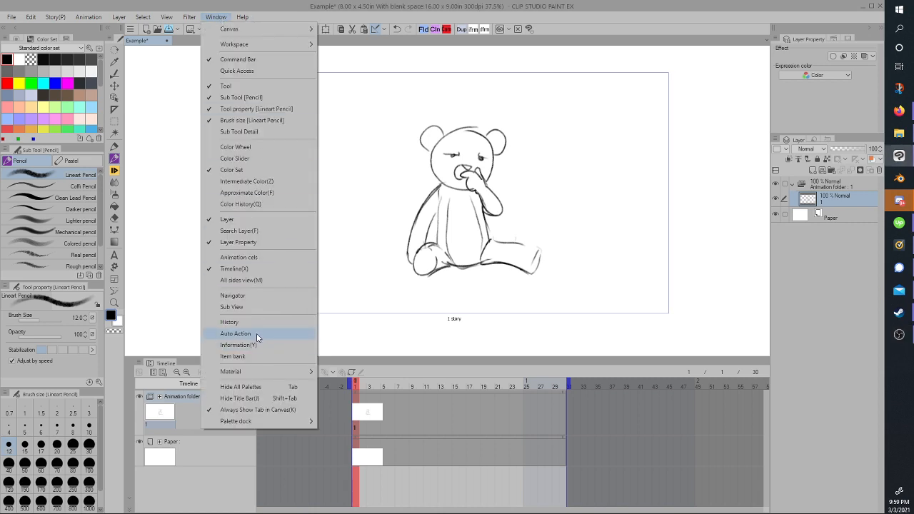
{"action": "left_click", "coordinate": [235, 333]}
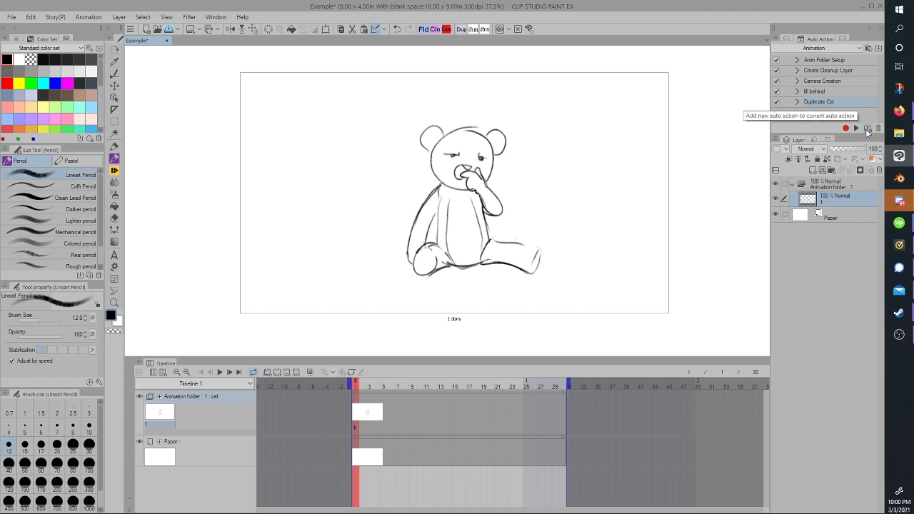
{"action": "mouse_move", "coordinate": [867, 133]}
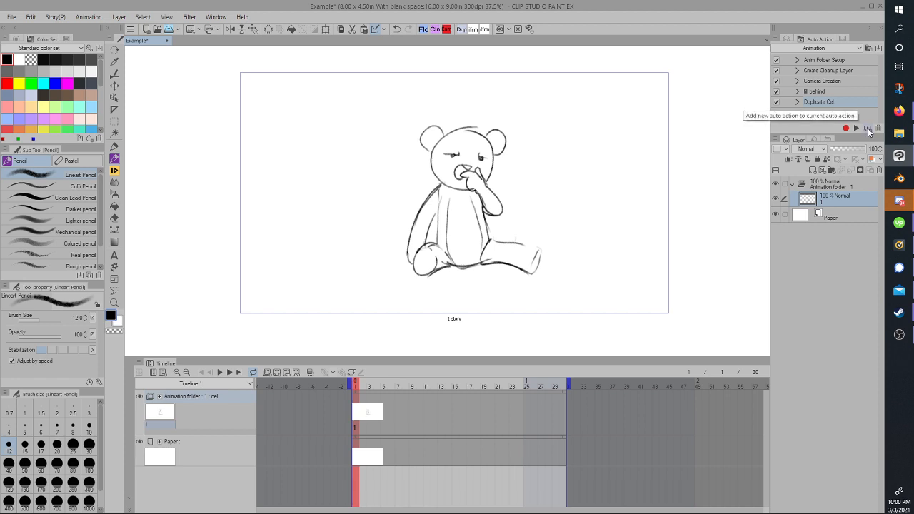
Step: Add a new auto action named 'example' to the animation action set
{"action": "left_click", "coordinate": [868, 128]}
{"action": "type", "text": "example"}
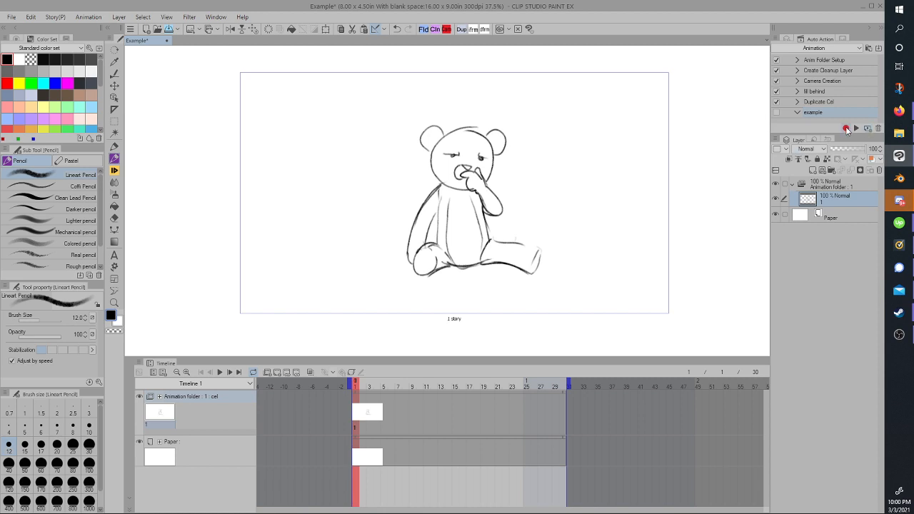
{"action": "mouse_move", "coordinate": [845, 128]}
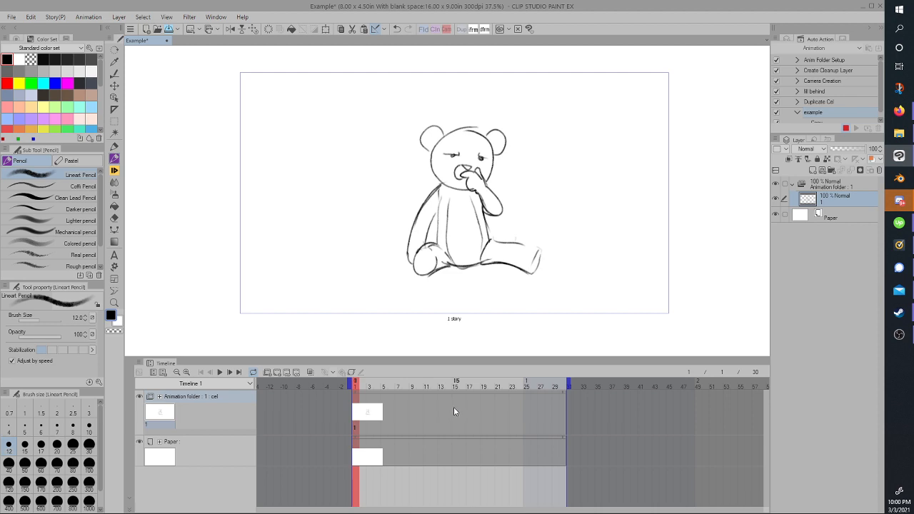
Step: Record adding a new blank animation cel at frame 15
{"action": "left_click", "coordinate": [455, 435]}
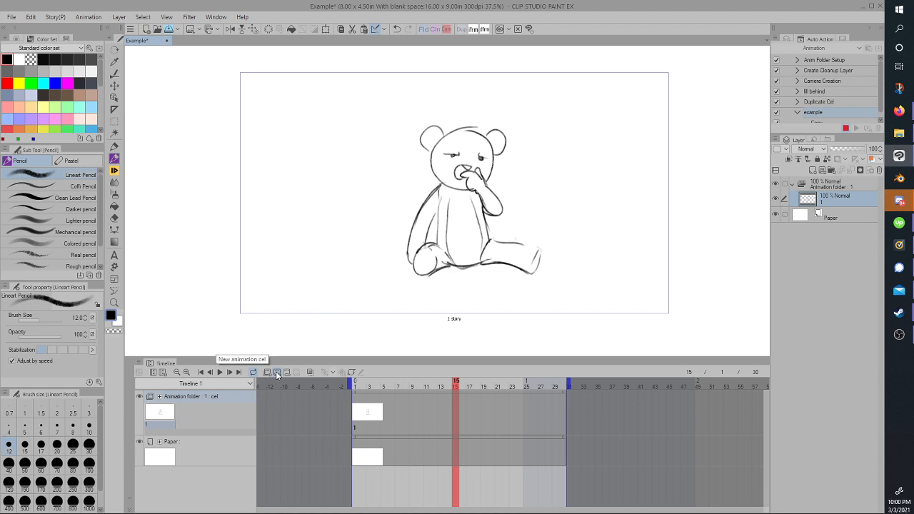
{"action": "left_click", "coordinate": [276, 371]}
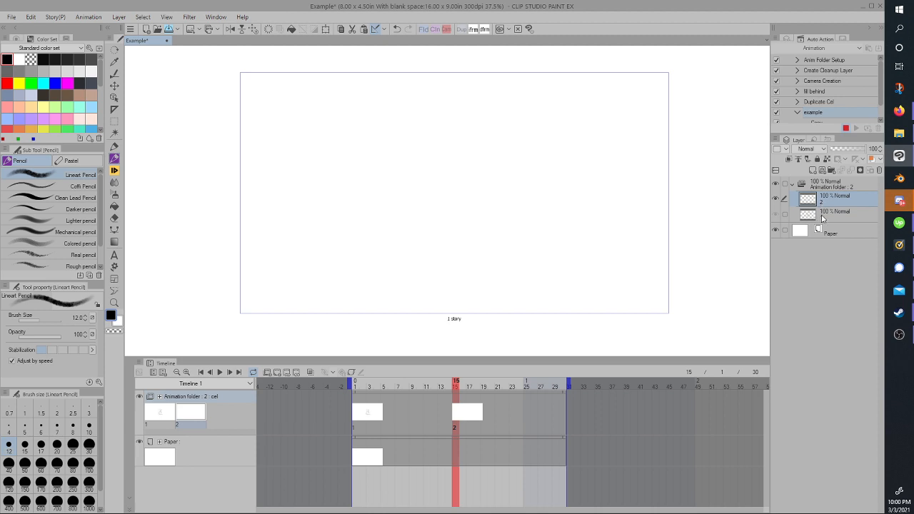
{"action": "mouse_move", "coordinate": [824, 205]}
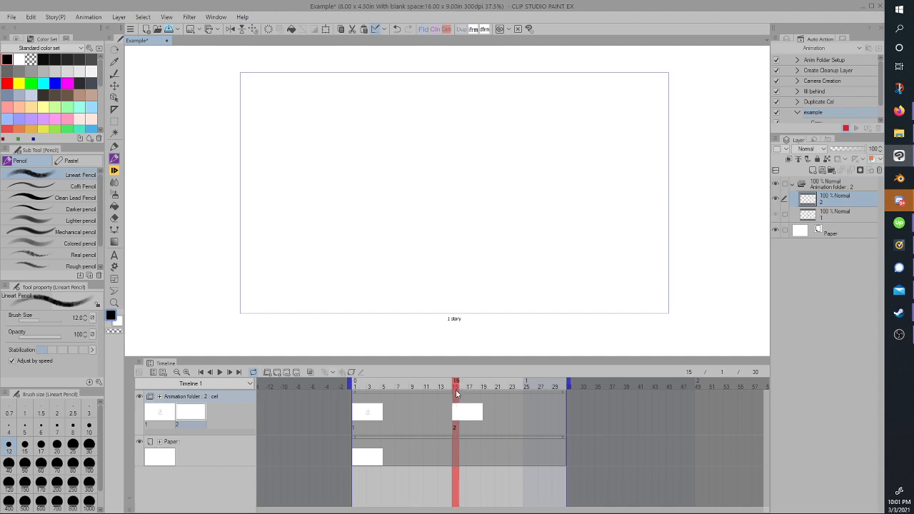
{"action": "mouse_move", "coordinate": [287, 371]}
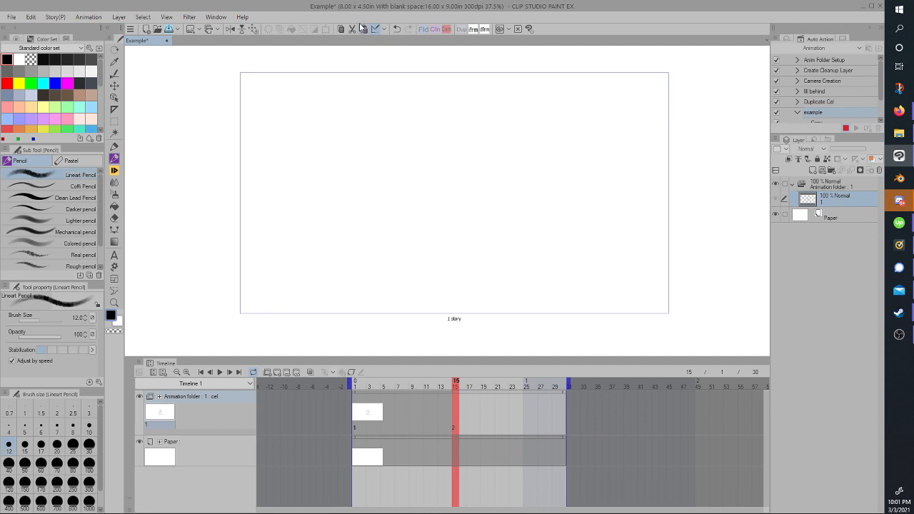
{"action": "mouse_move", "coordinate": [363, 29]}
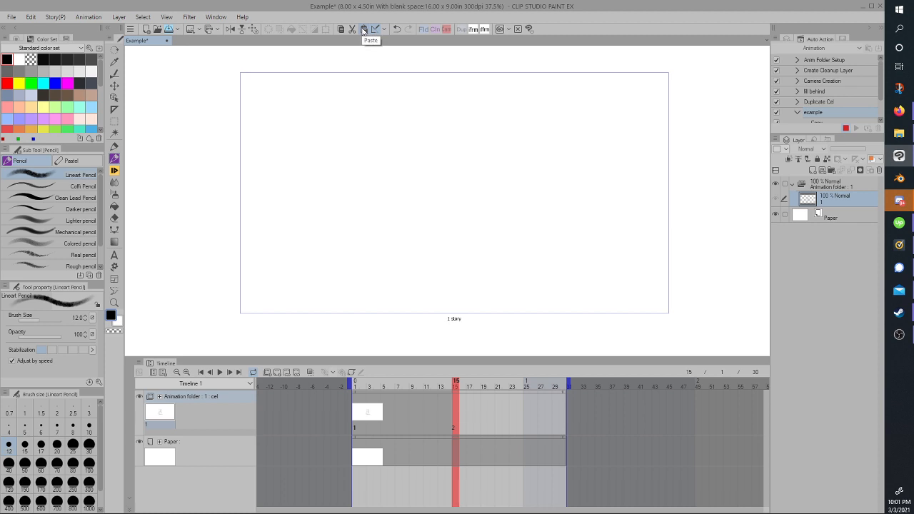
Step: Paste the copied bear drawing onto cel 2 at frame 15
{"action": "left_click", "coordinate": [364, 28]}
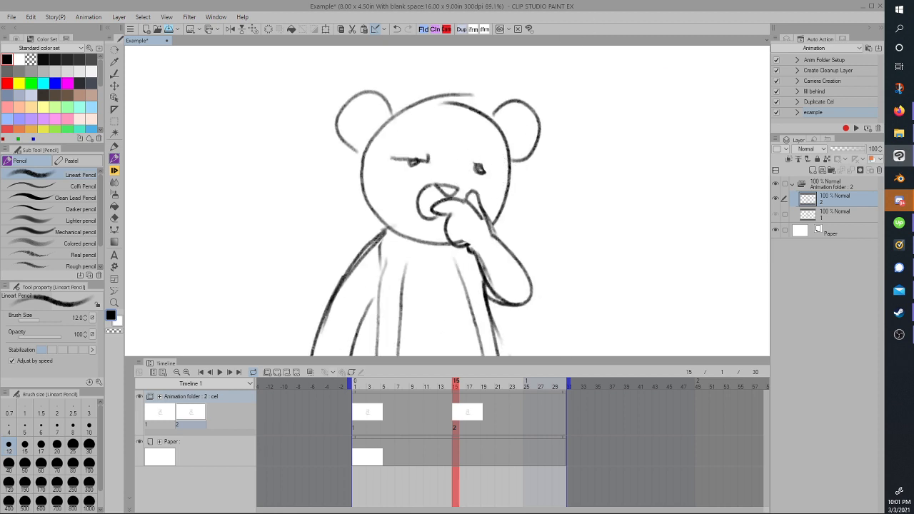
Step: Redraw cel 2's bear with a scowling face, open mouth and paw at its chin
{"action": "left_click_drag", "start_coordinate": [464, 153], "coordinate": [492, 150]}
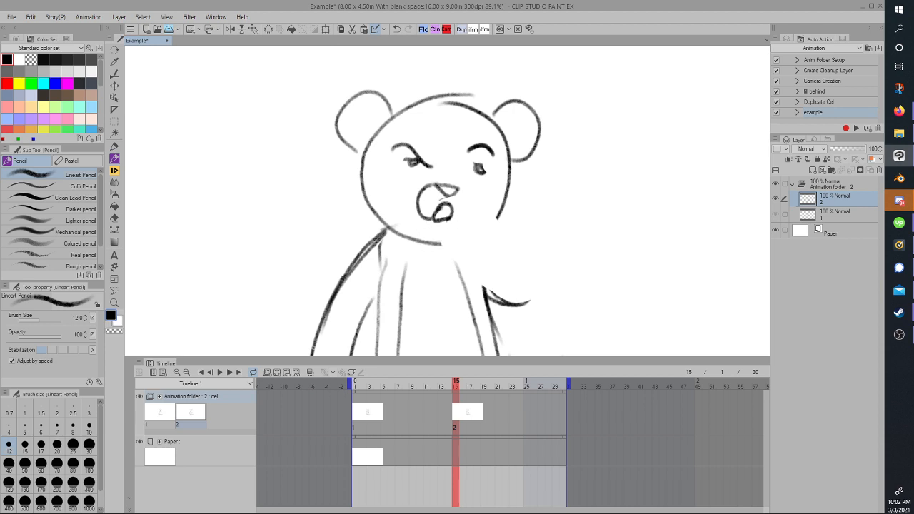
{"action": "left_click_drag", "start_coordinate": [457, 182], "coordinate": [460, 210]}
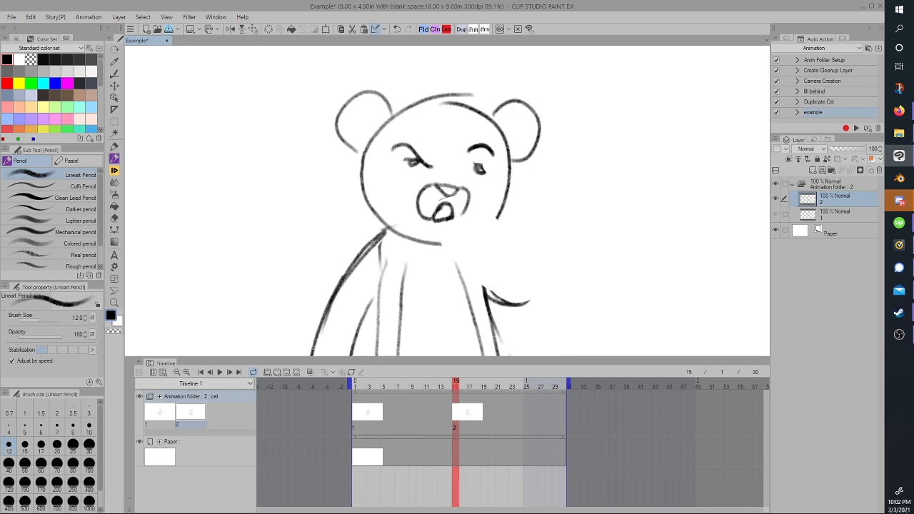
{"action": "left_click_drag", "start_coordinate": [446, 229], "coordinate": [464, 285]}
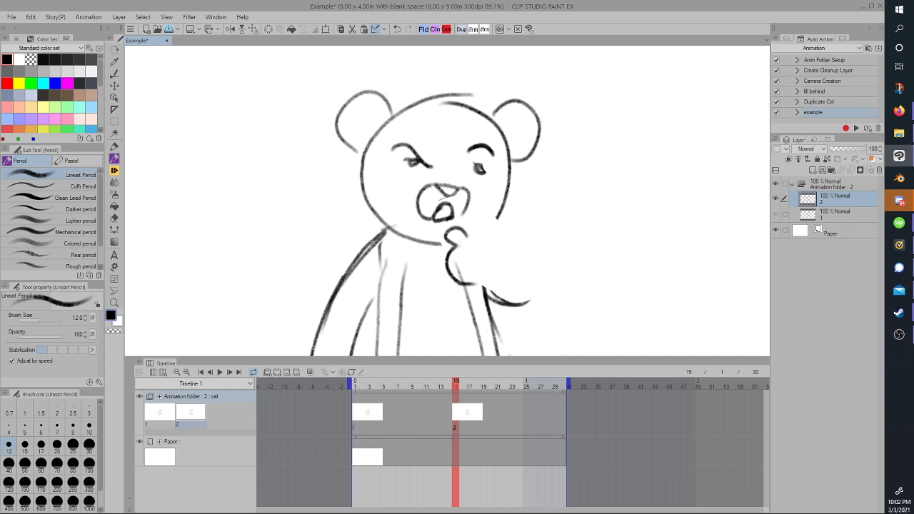
{"action": "left_click_drag", "start_coordinate": [474, 221], "coordinate": [479, 249]}
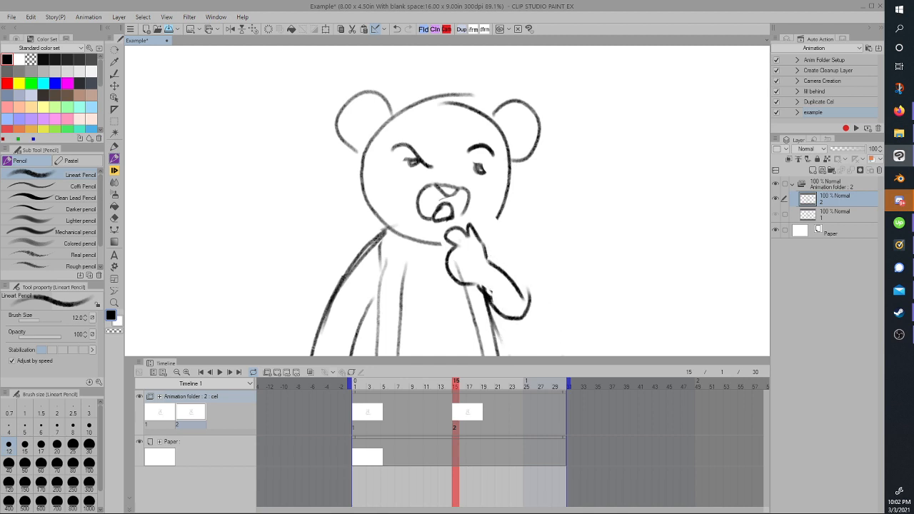
{"action": "left_click", "coordinate": [434, 383]}
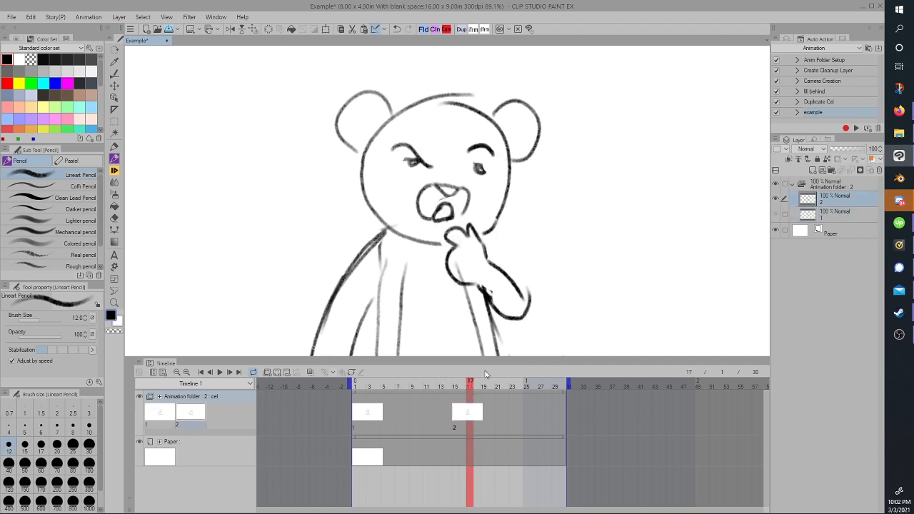
Step: Add a third cel at frame 21 and redraw the bear's eyes wide and round
{"action": "left_click", "coordinate": [497, 383]}
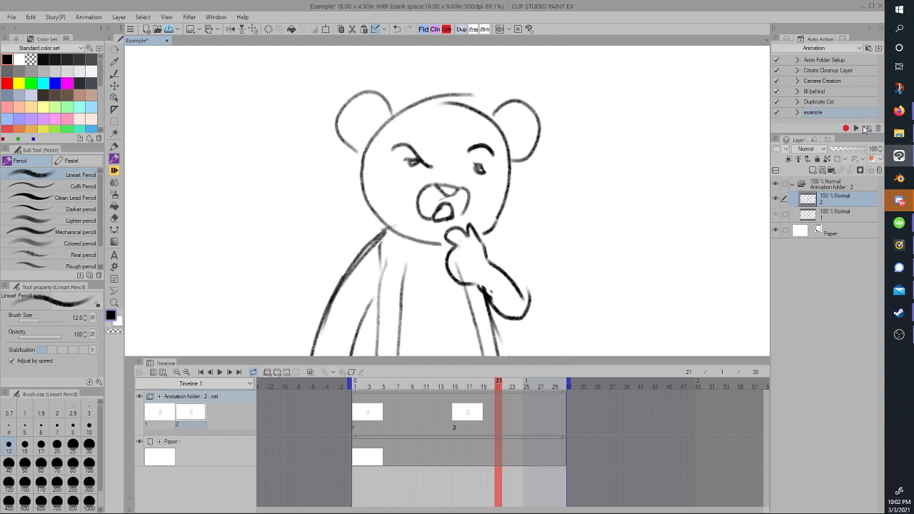
{"action": "mouse_move", "coordinate": [856, 129]}
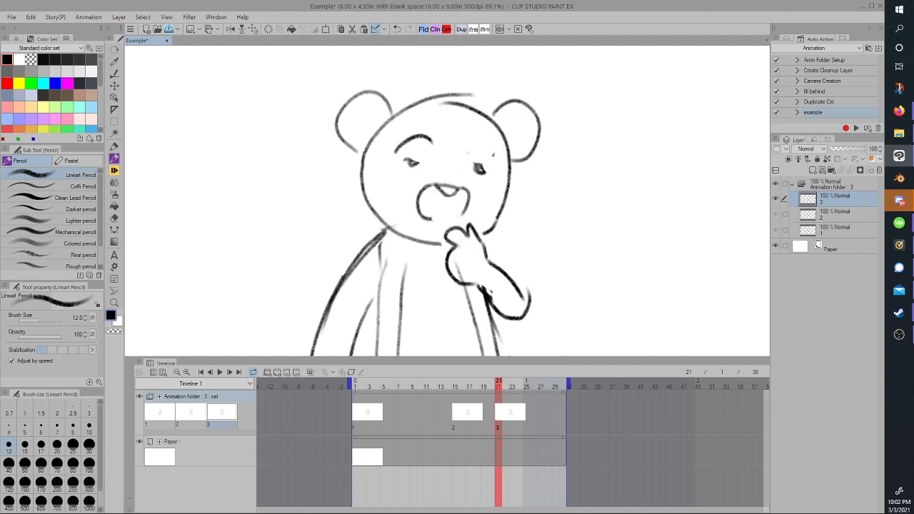
{"action": "left_click", "coordinate": [411, 162]}
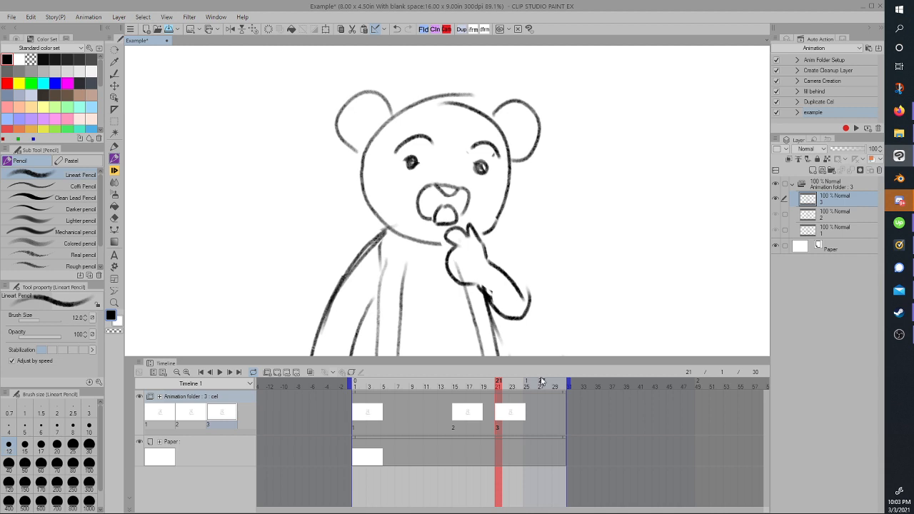
{"action": "left_click", "coordinate": [534, 386]}
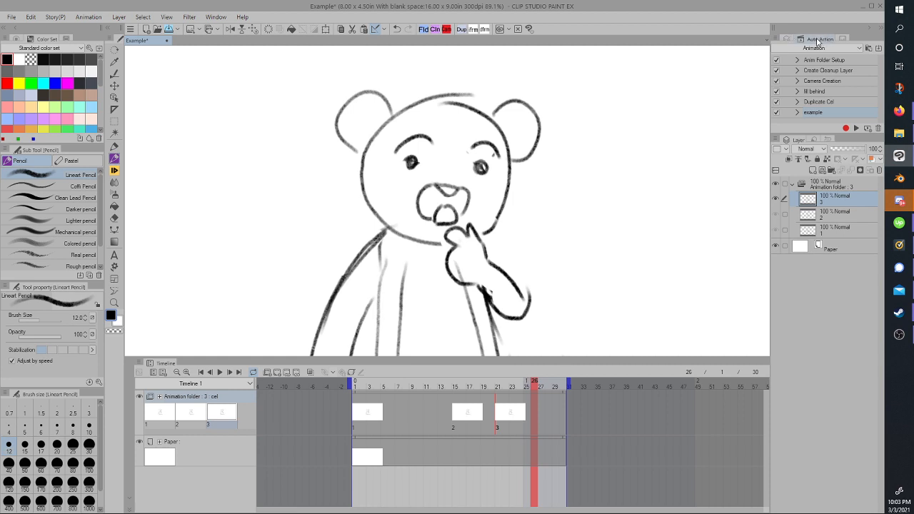
{"action": "mouse_move", "coordinate": [855, 120]}
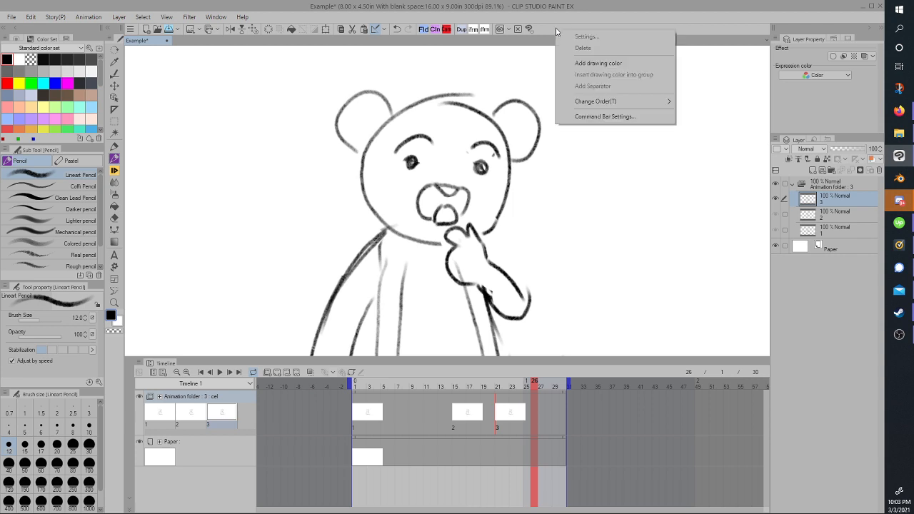
Step: Place the Animation set's 'example' auto action onto the command bar
{"action": "left_click", "coordinate": [604, 116]}
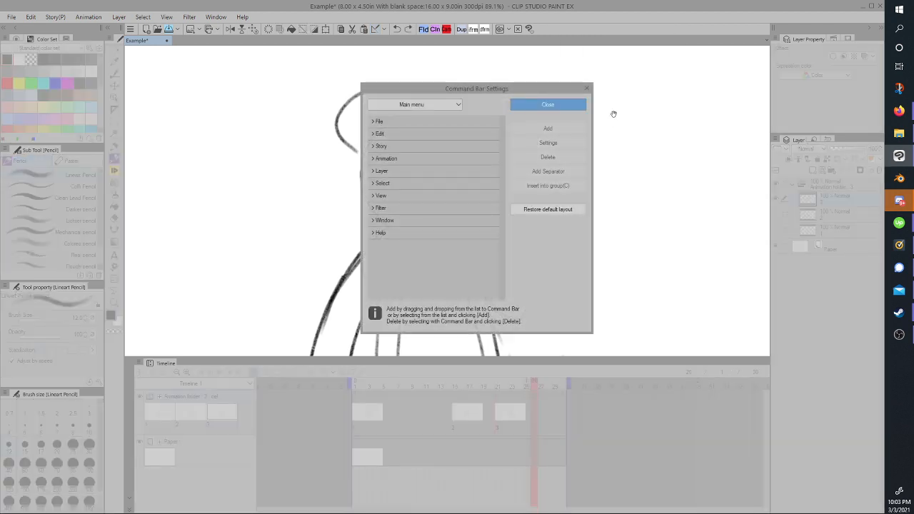
{"action": "left_click", "coordinate": [414, 105]}
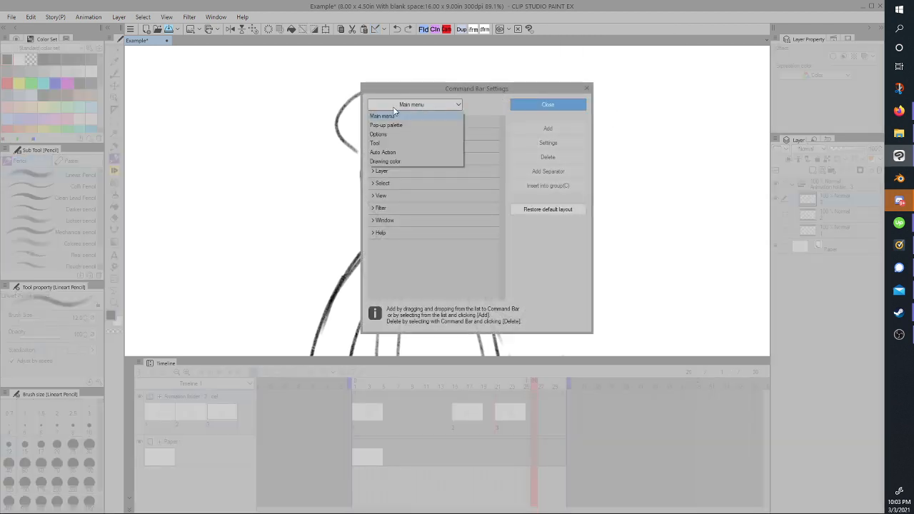
{"action": "left_click", "coordinate": [382, 152]}
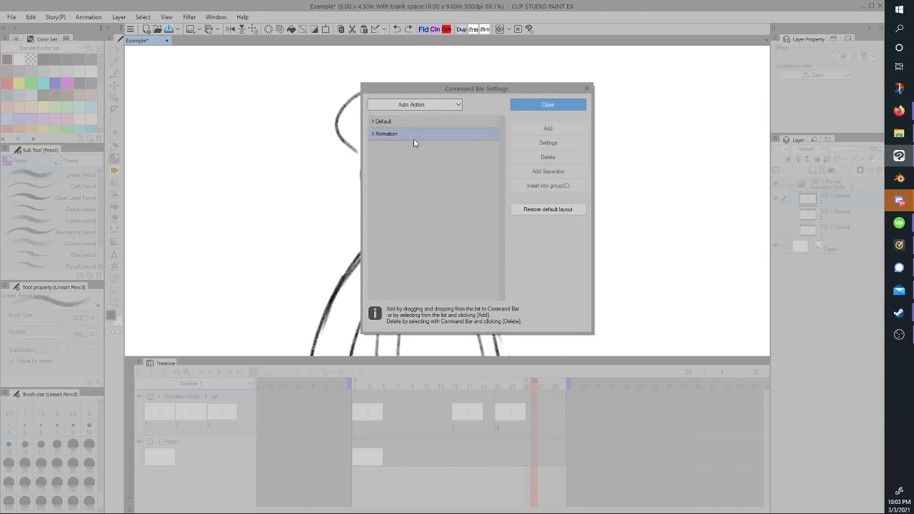
{"action": "left_click", "coordinate": [372, 134]}
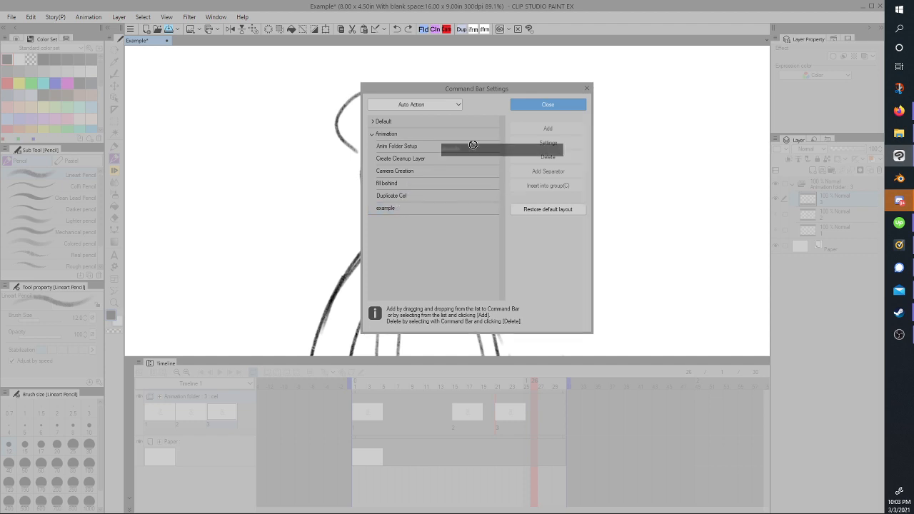
{"action": "left_click", "coordinate": [547, 104]}
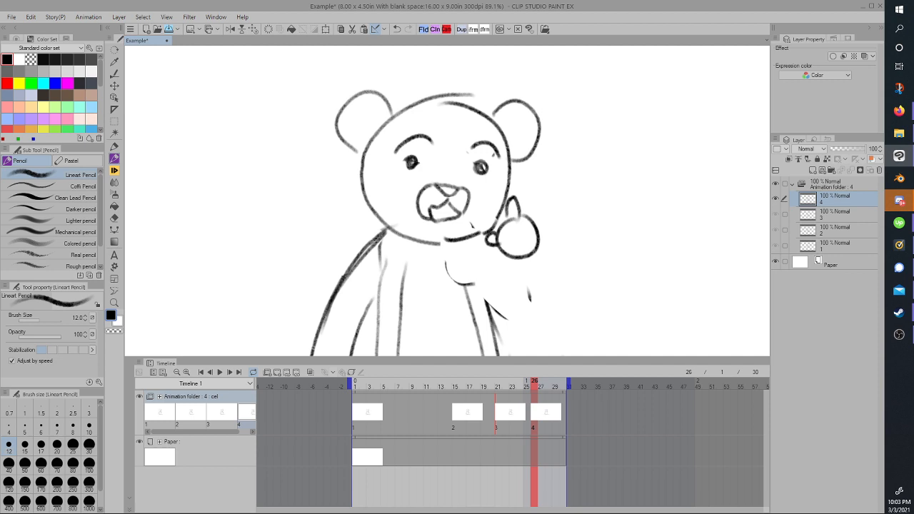
Step: Draw the bear's raised arm beneath the thumbs-up paw on the fourth cel
{"action": "left_click_drag", "start_coordinate": [493, 250], "coordinate": [525, 329]}
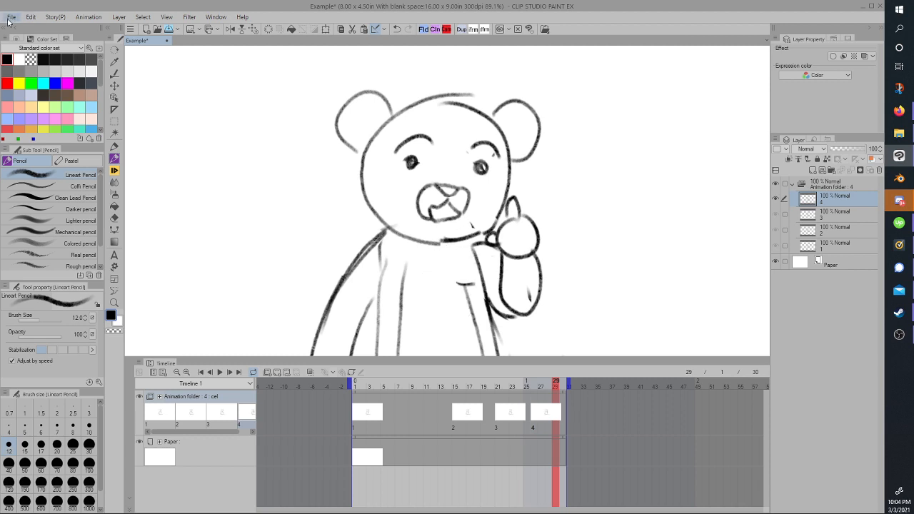
Step: Assign a keyboard shortcut to the Animation 'example' auto action in Shortcut Settings
{"action": "left_click", "coordinate": [11, 17]}
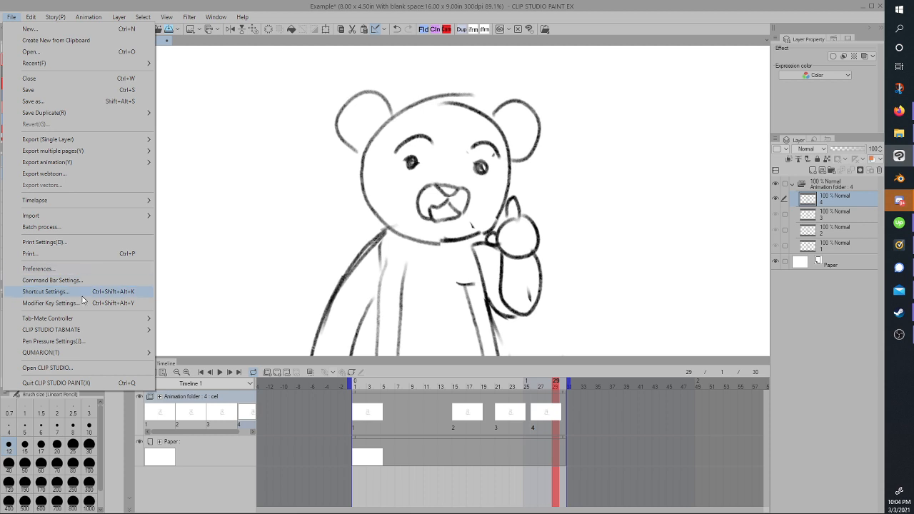
{"action": "left_click", "coordinate": [46, 291]}
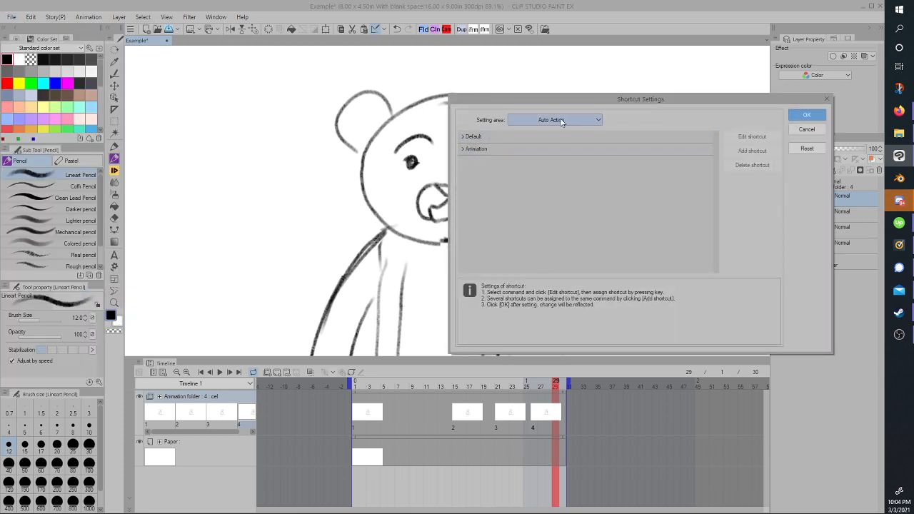
{"action": "left_click", "coordinate": [553, 120]}
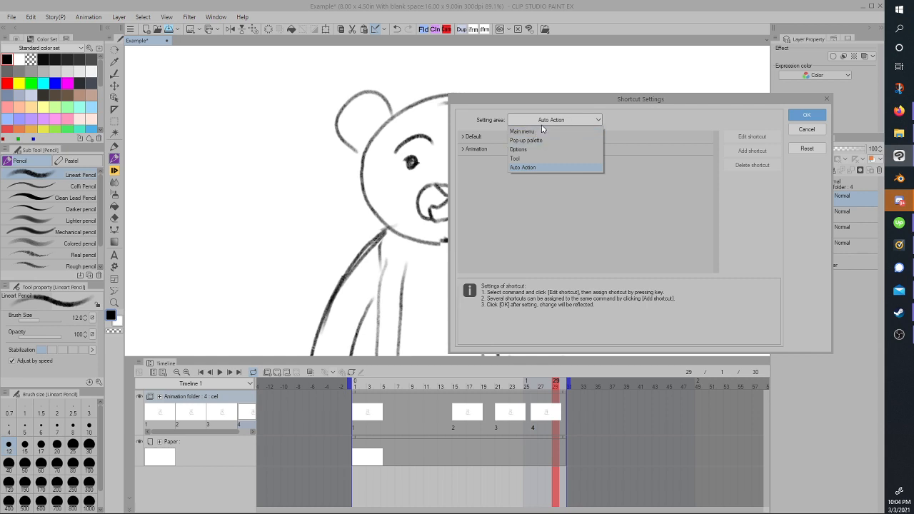
{"action": "left_click", "coordinate": [522, 167]}
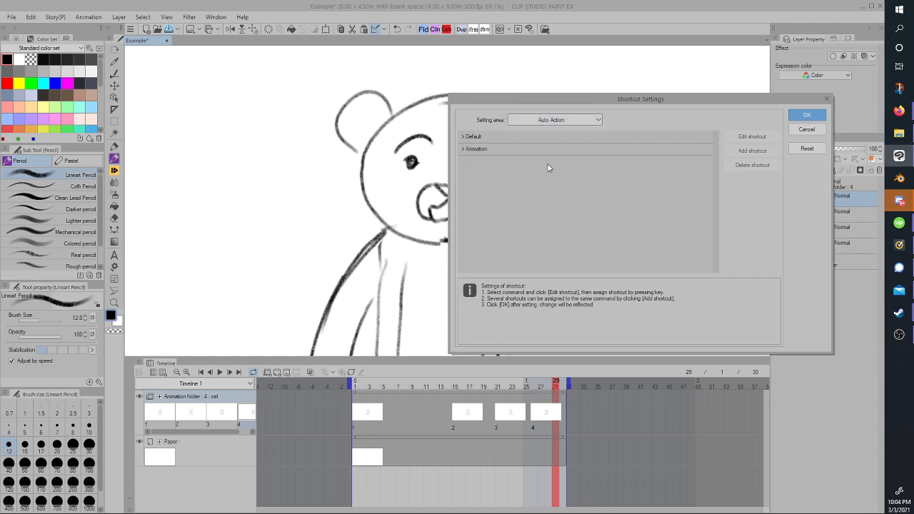
{"action": "left_click", "coordinate": [463, 149]}
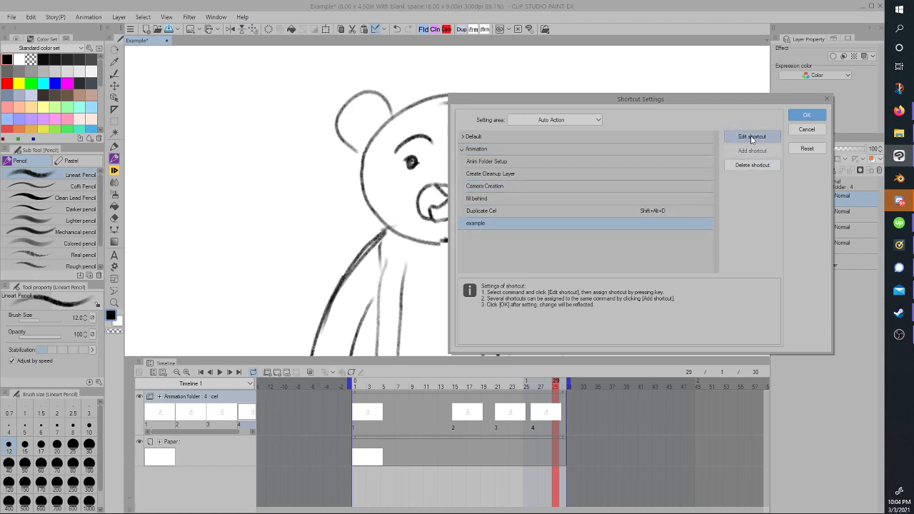
{"action": "left_click", "coordinate": [751, 137]}
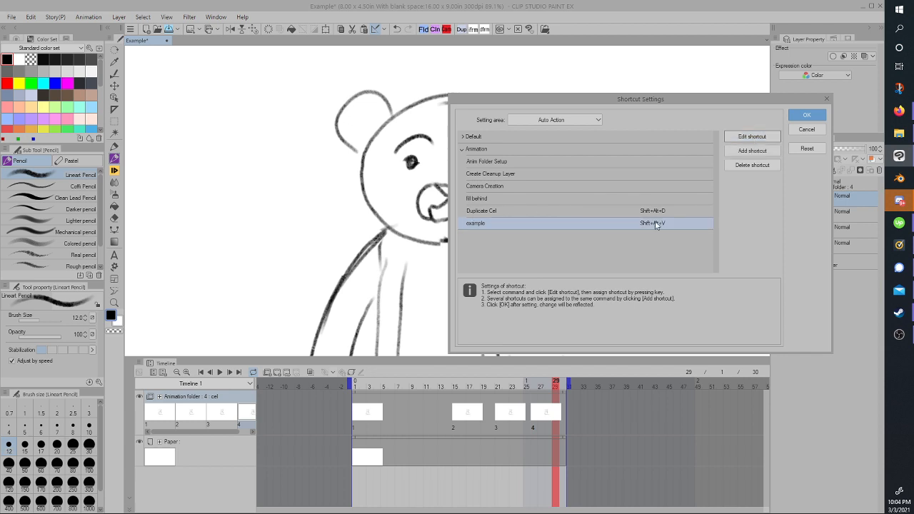
{"action": "left_click", "coordinate": [806, 115]}
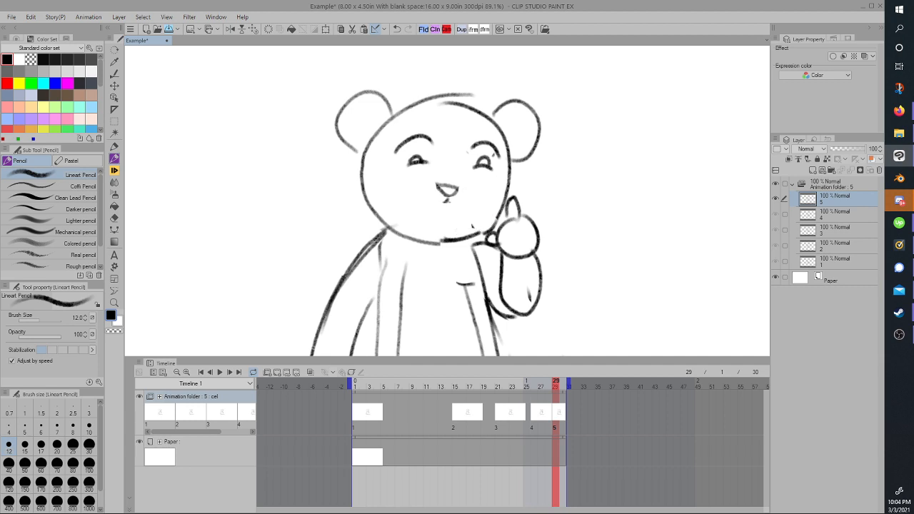
Step: Draw the fifth cel's laughing open mouth and the raised, waving arm and paw
{"action": "left_click_drag", "start_coordinate": [428, 190], "coordinate": [438, 207]}
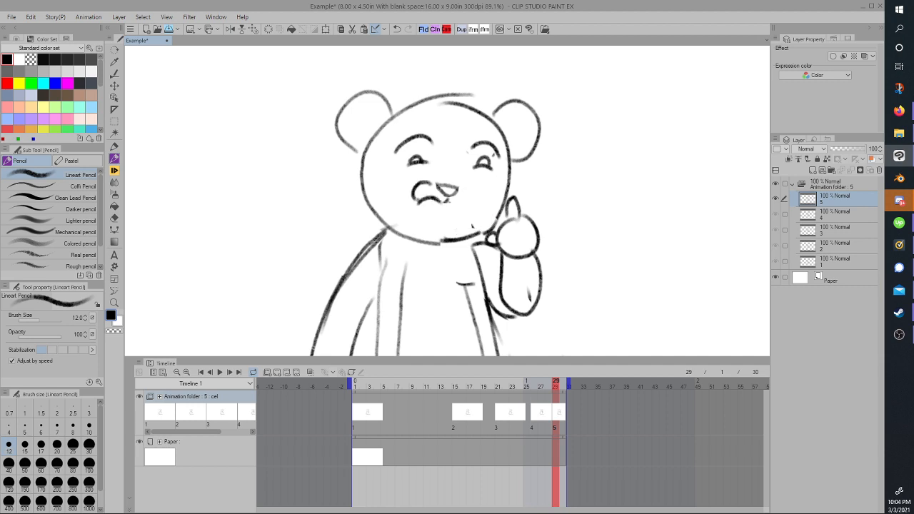
{"action": "left_click_drag", "start_coordinate": [428, 207], "coordinate": [464, 214]}
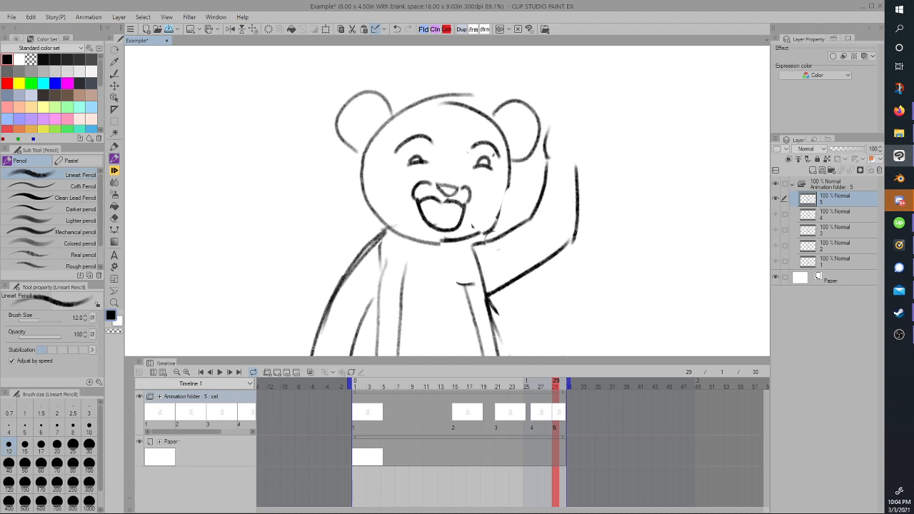
{"action": "left_click_drag", "start_coordinate": [571, 164], "coordinate": [563, 117]}
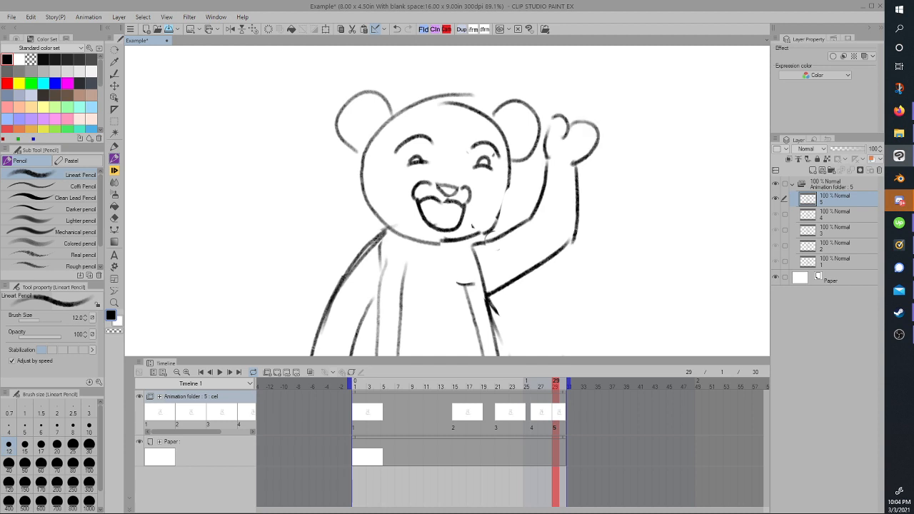
{"action": "left_click_drag", "start_coordinate": [564, 136], "coordinate": [585, 93]}
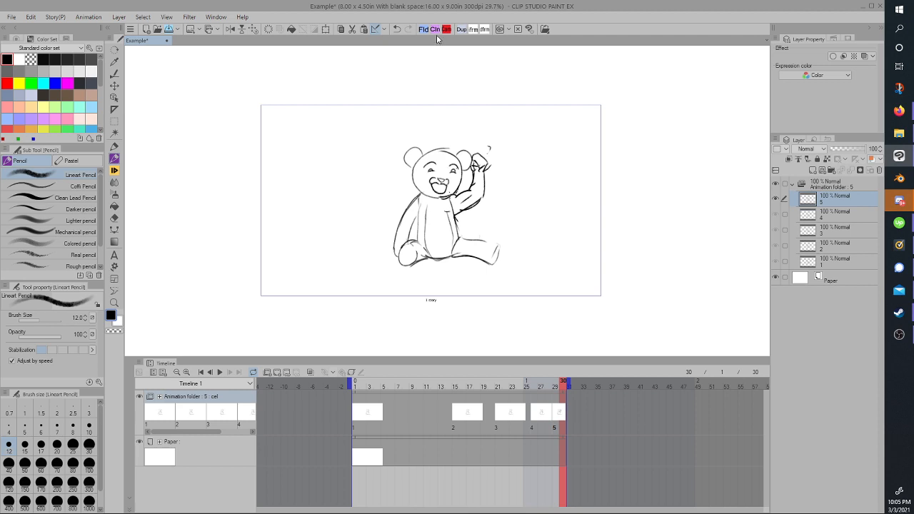
{"action": "mouse_move", "coordinate": [435, 30]}
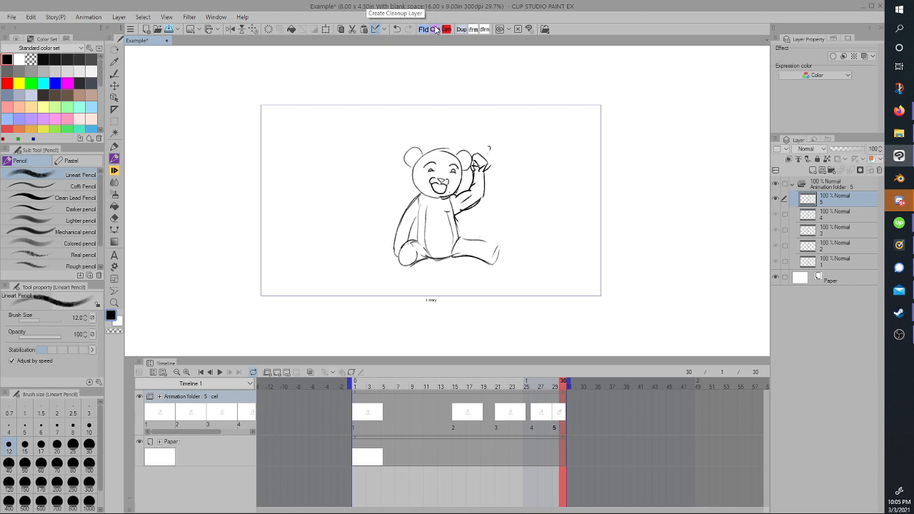
{"action": "mouse_move", "coordinate": [434, 32]}
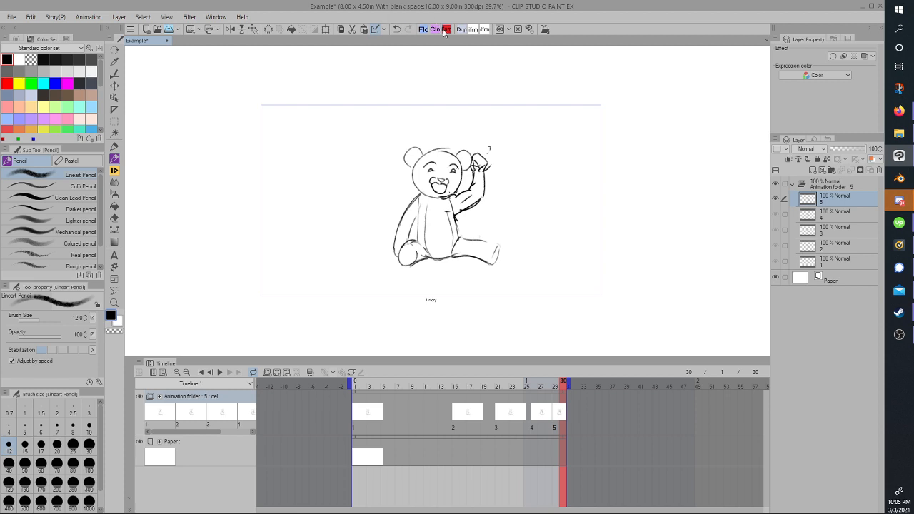
{"action": "mouse_move", "coordinate": [470, 30]}
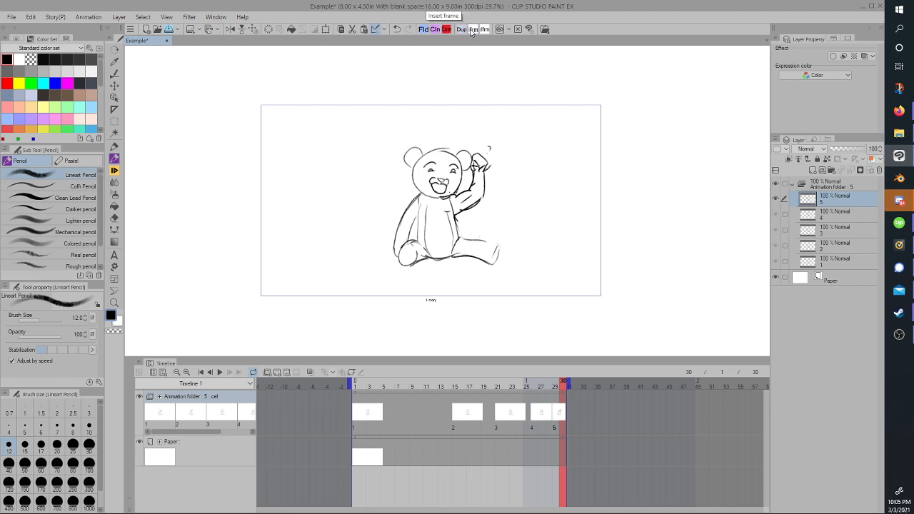